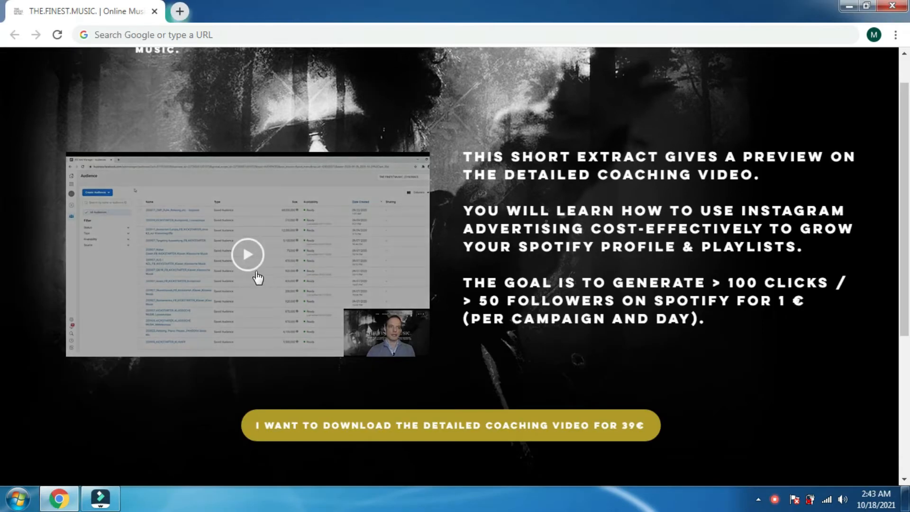
- Play the embedded coaching preview video showing the Facebook Ads saved-audience creation walkthrough
left_click(247, 254)
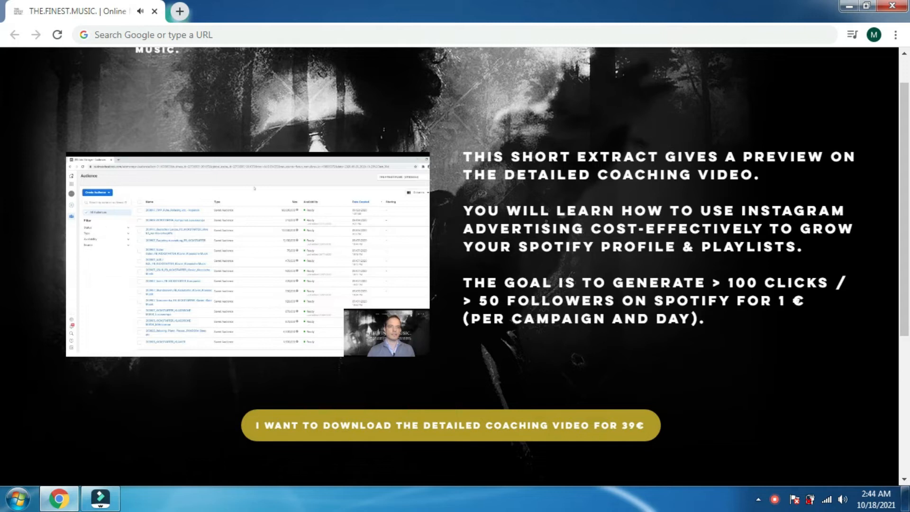
left_click(98, 192)
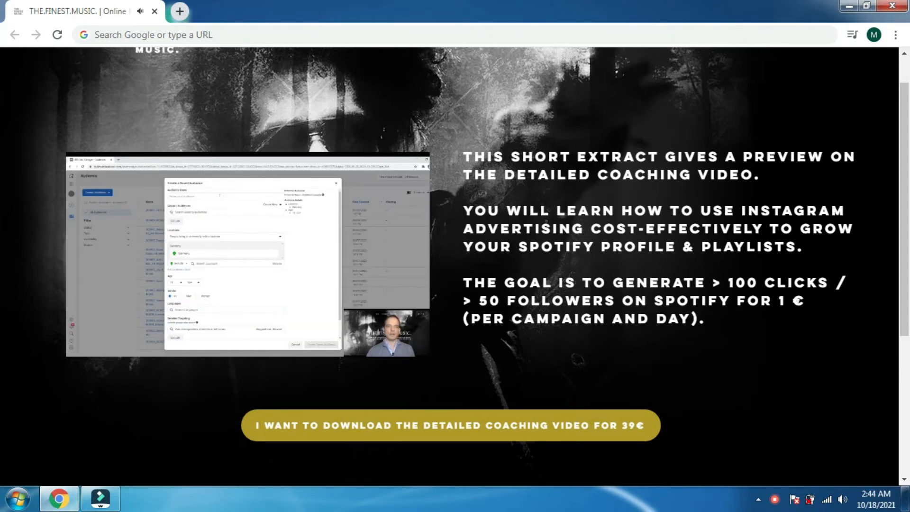